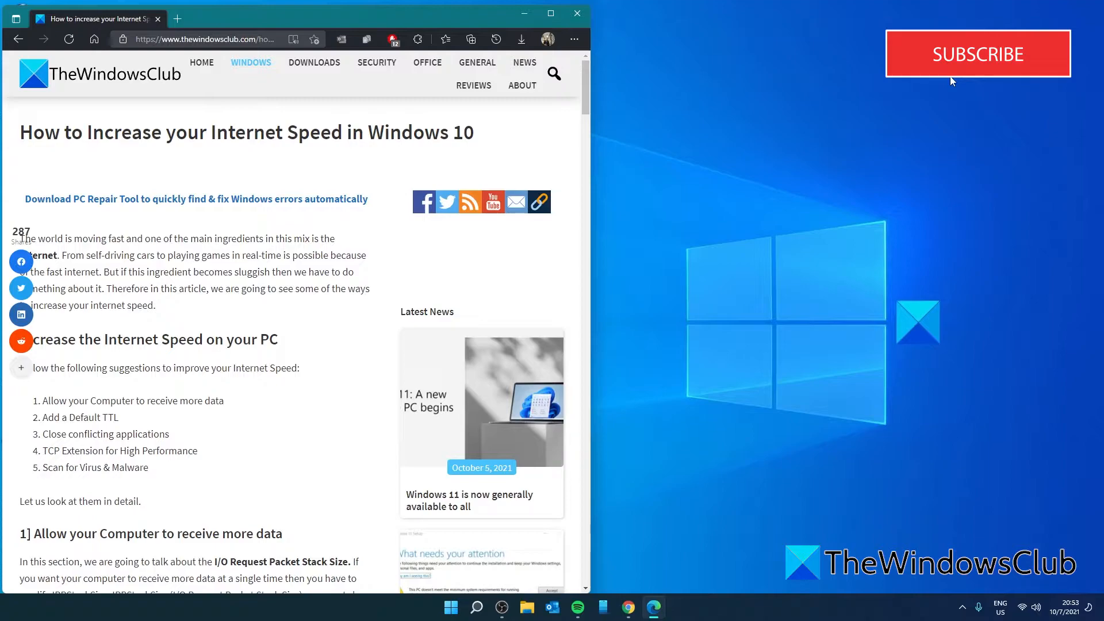
mouse_move(890, 228)
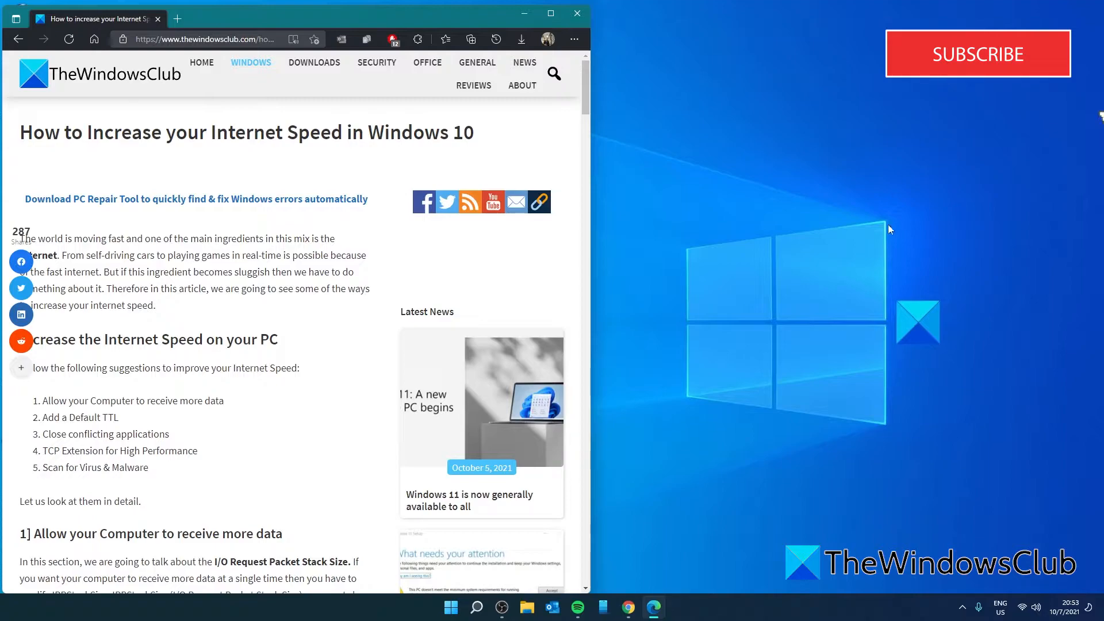
Step: Navigate to HKEY_LOCAL_MACHINE\SYSTEM\CurrentControlSet\Services\LanmanServer\Parameters
left_click(666, 608)
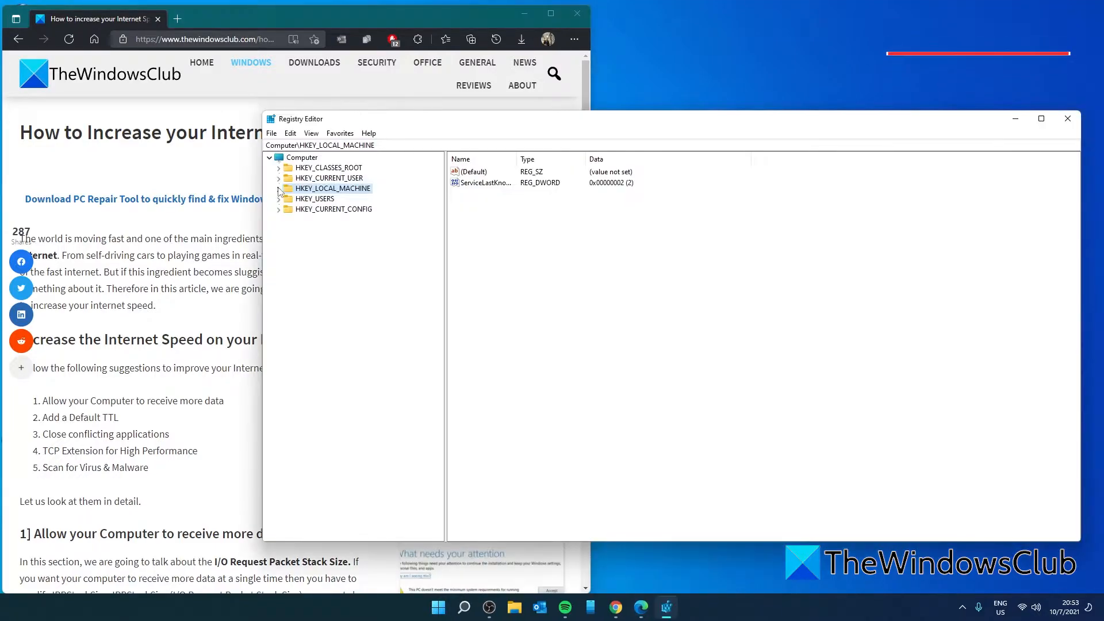
left_click(280, 187)
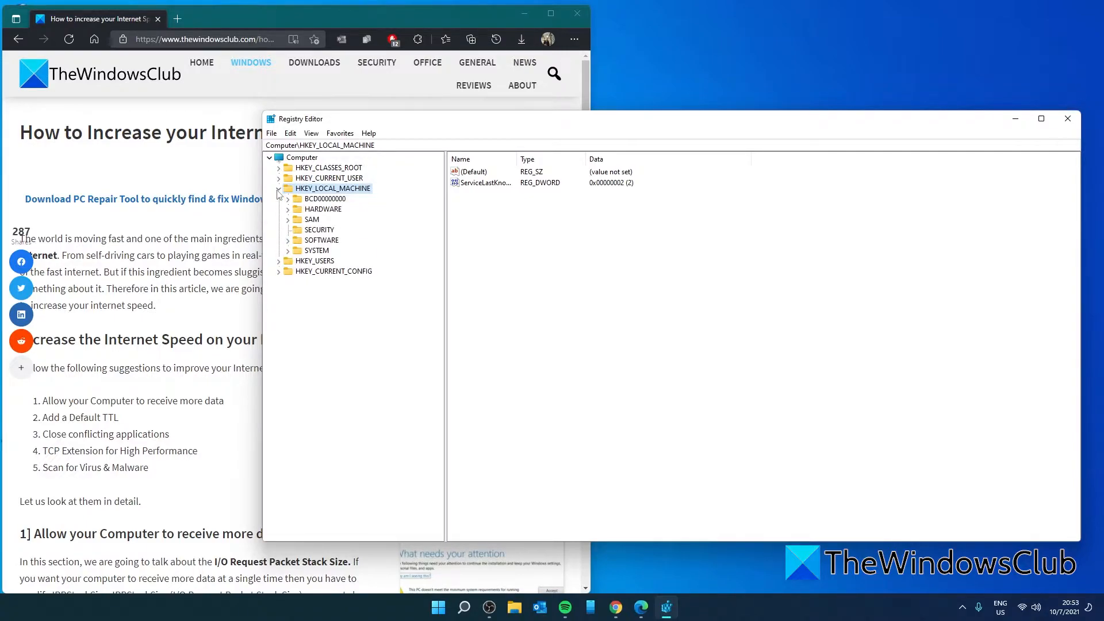
left_click(288, 250)
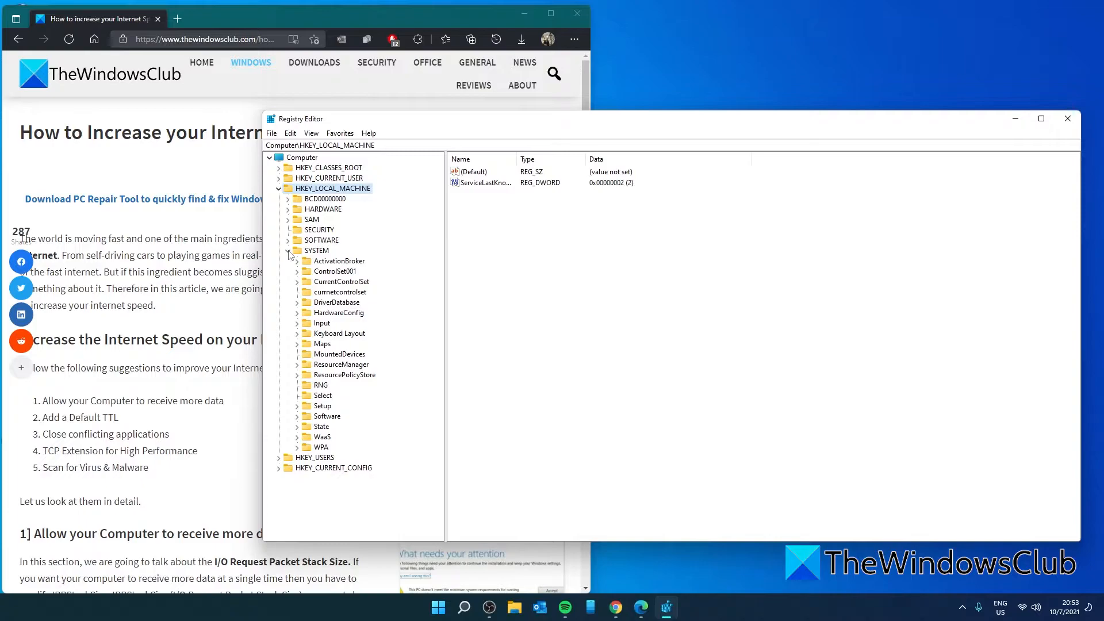
mouse_move(299, 285)
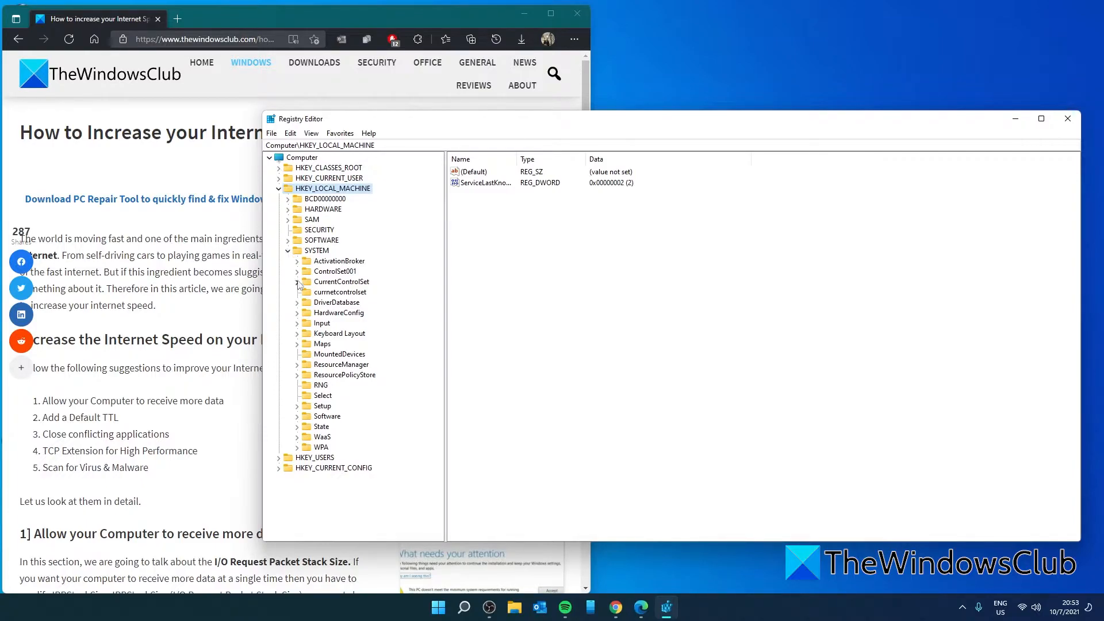
left_click(296, 281)
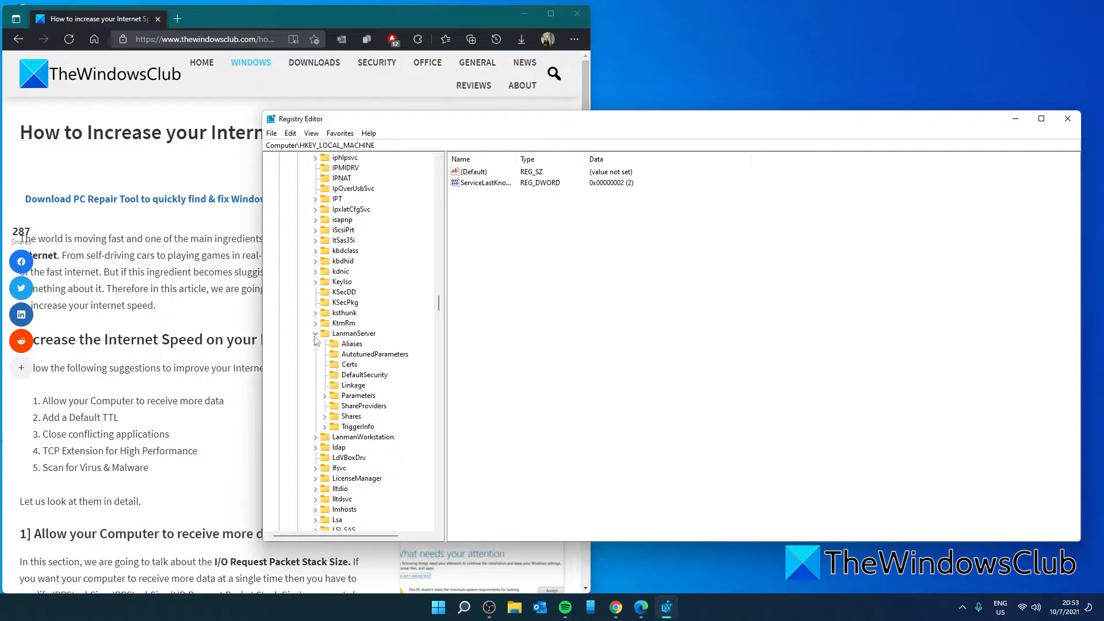
left_click(359, 395)
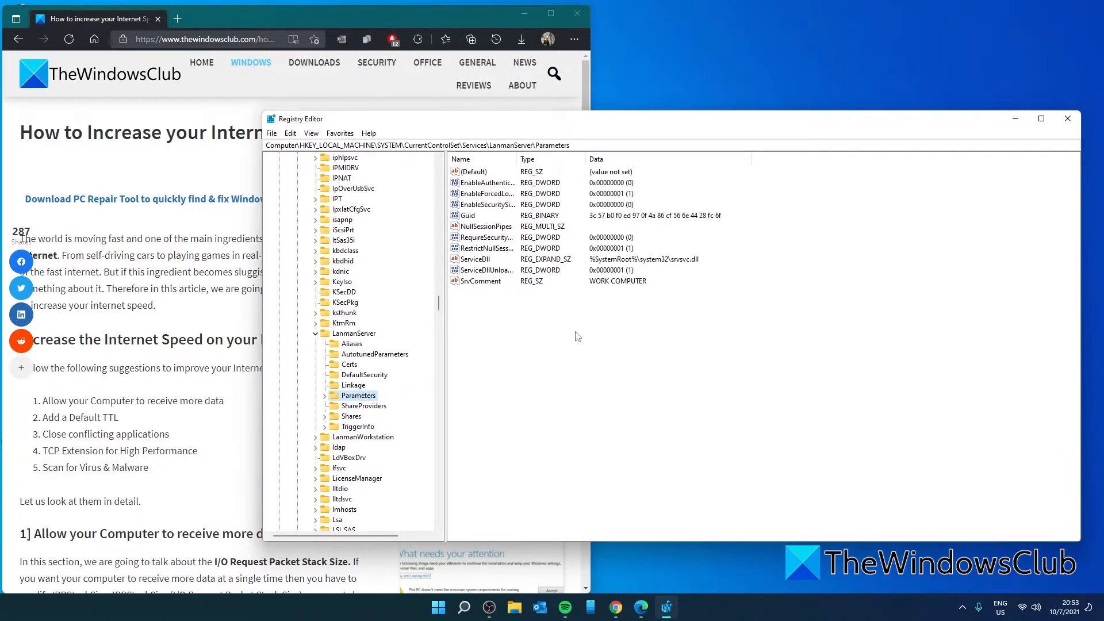
Step: Create a new DWORD (32-bit) value named IRPStackSize under LanmanServer Parameters
right_click(577, 336)
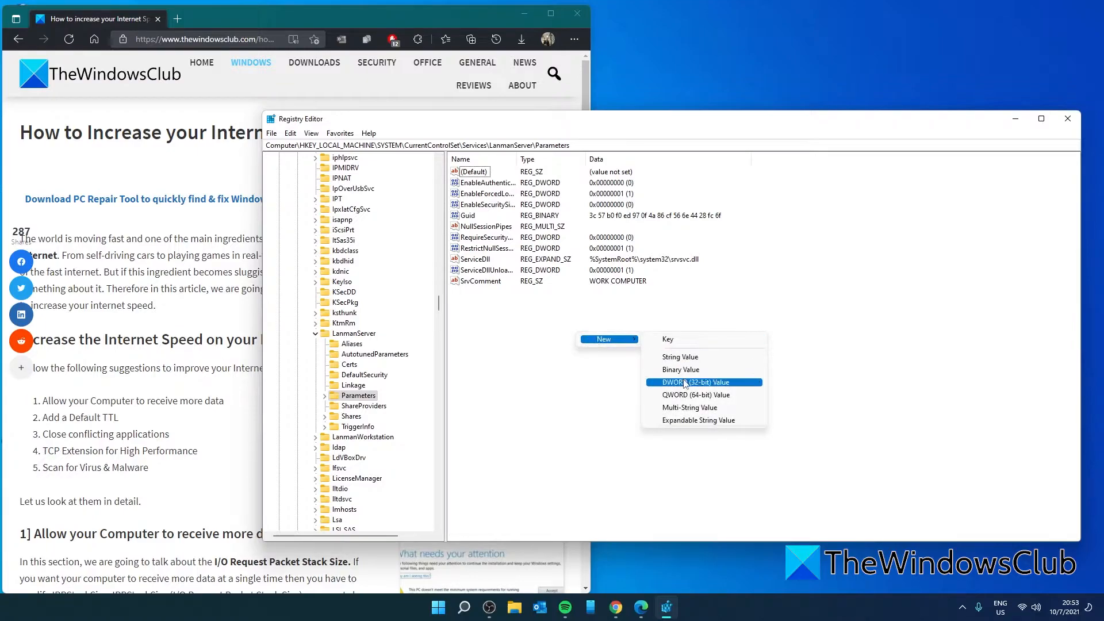
left_click(694, 382)
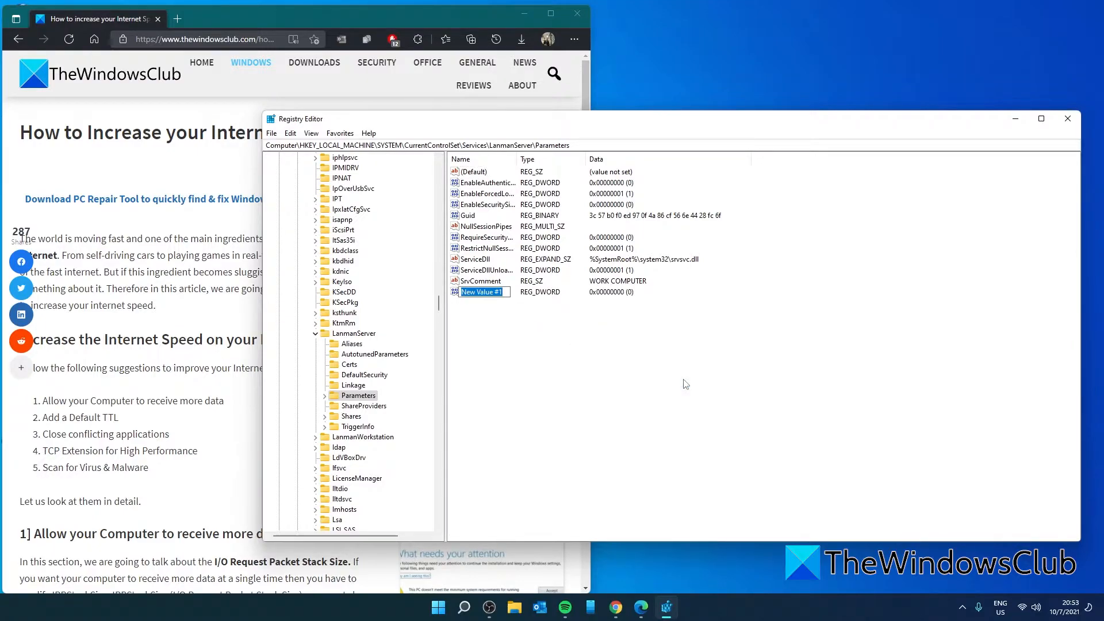
type("IRPStackSize")
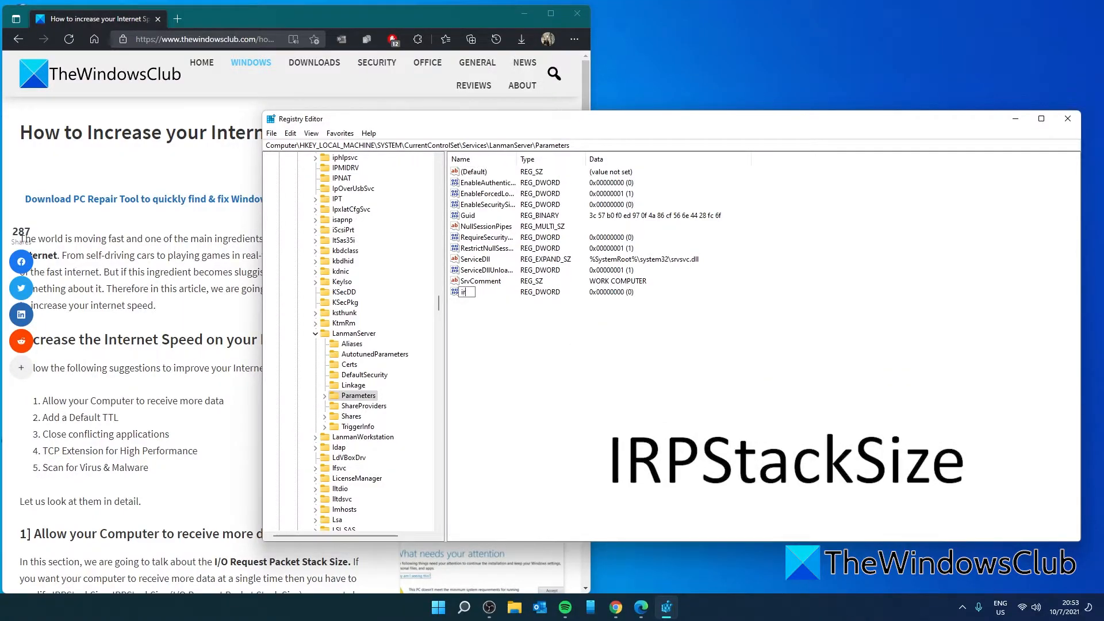
type("irpstacksize")
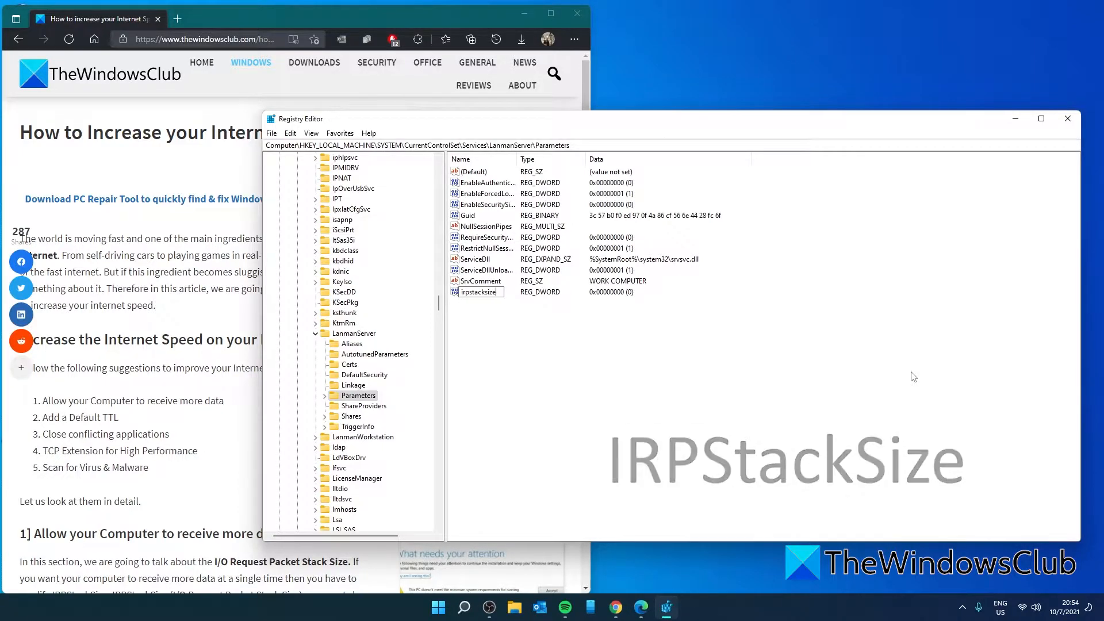
Step: Set IRPStackSize data to 32 hexadecimal (50) and close Registry Editor
double_click(480, 291)
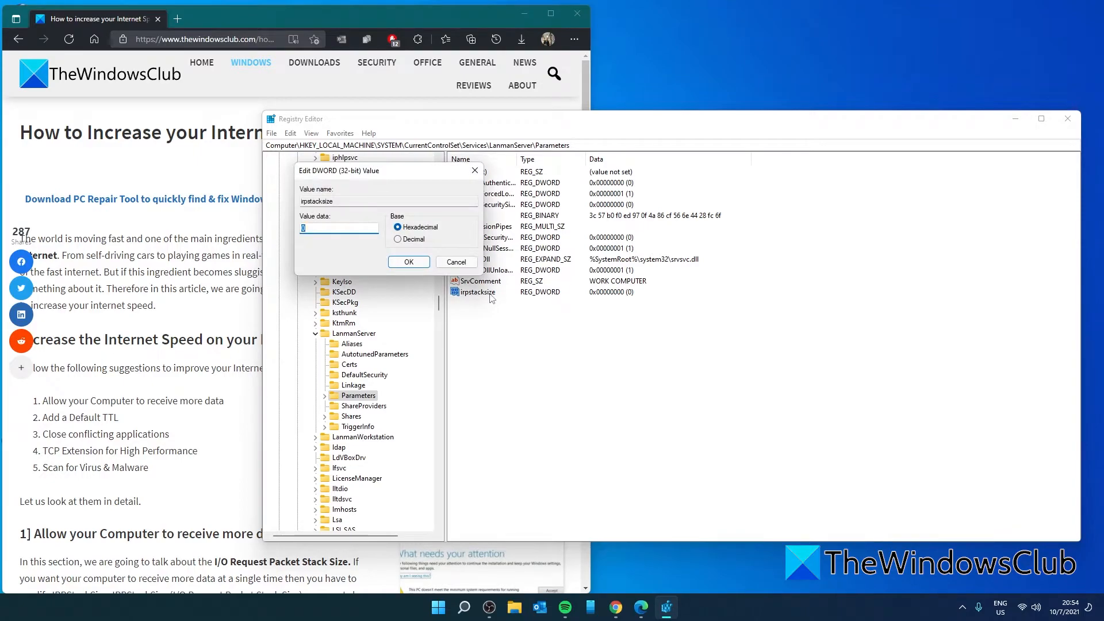
type("32")
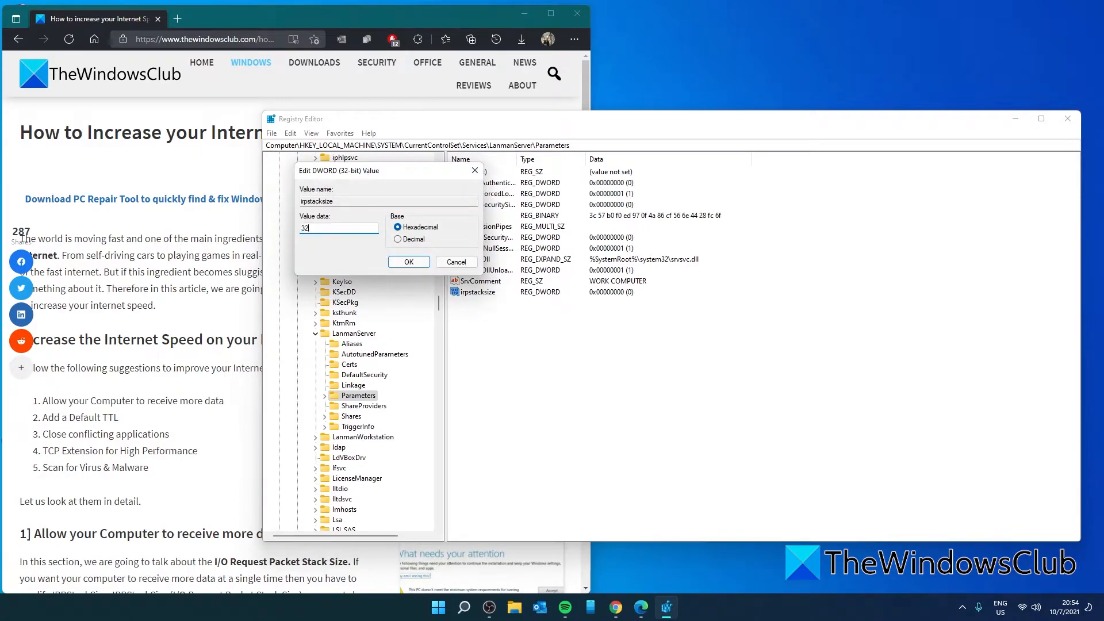
left_click(408, 263)
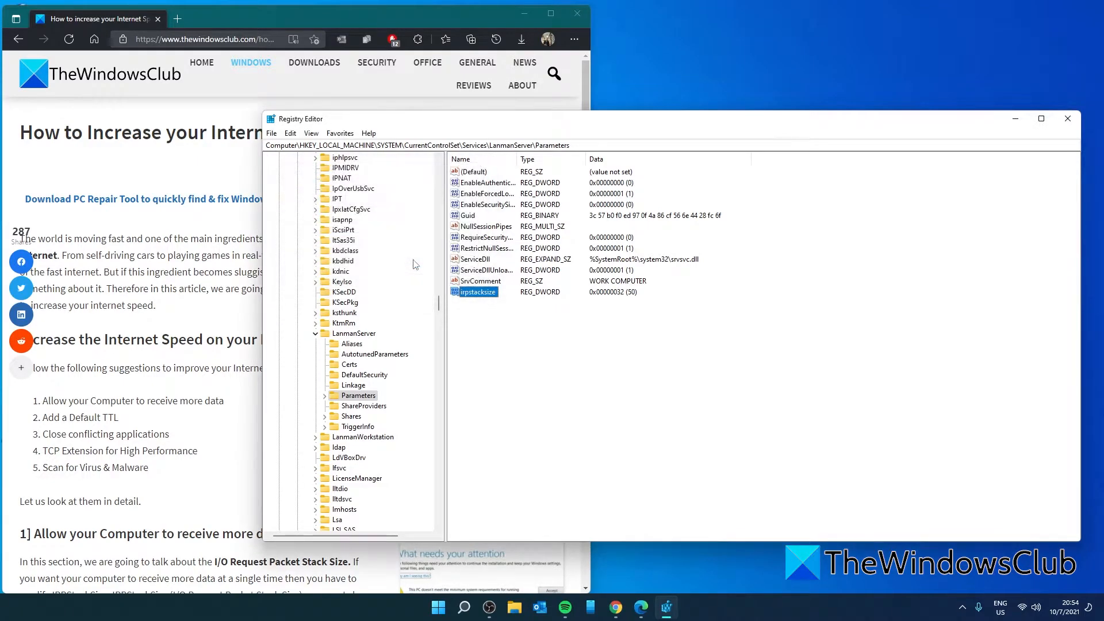
mouse_move(1023, 277)
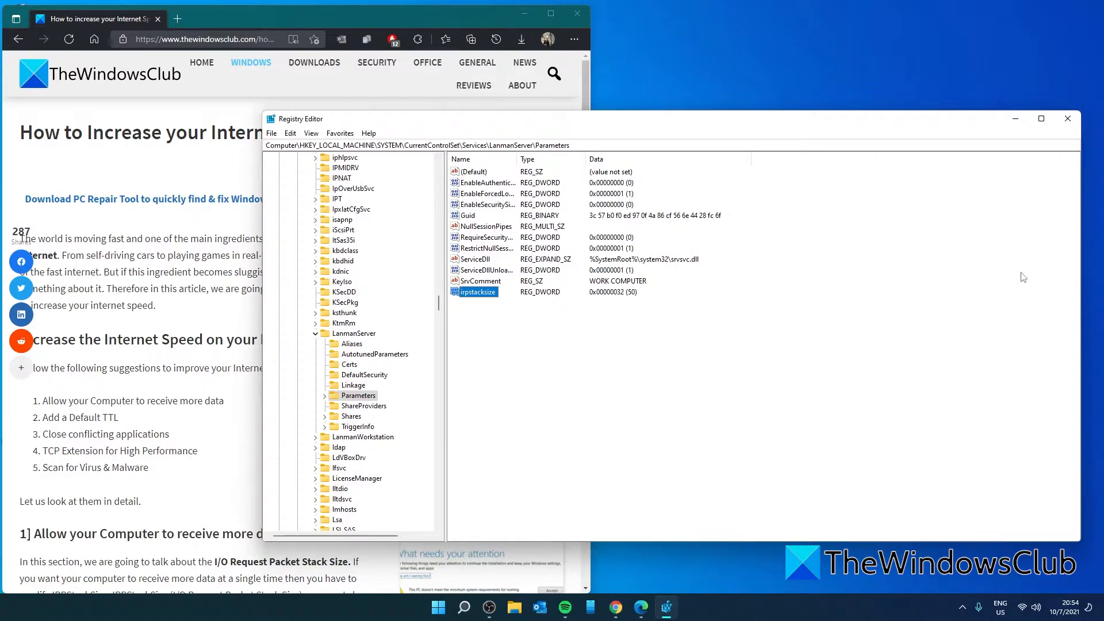
mouse_move(1083, 216)
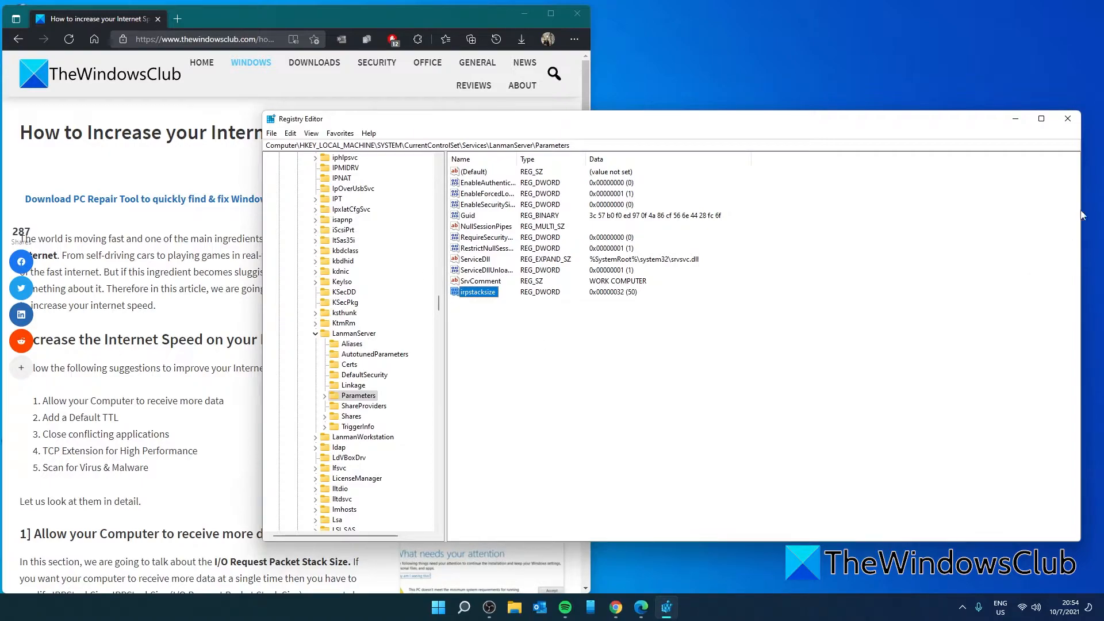
left_click(1068, 118)
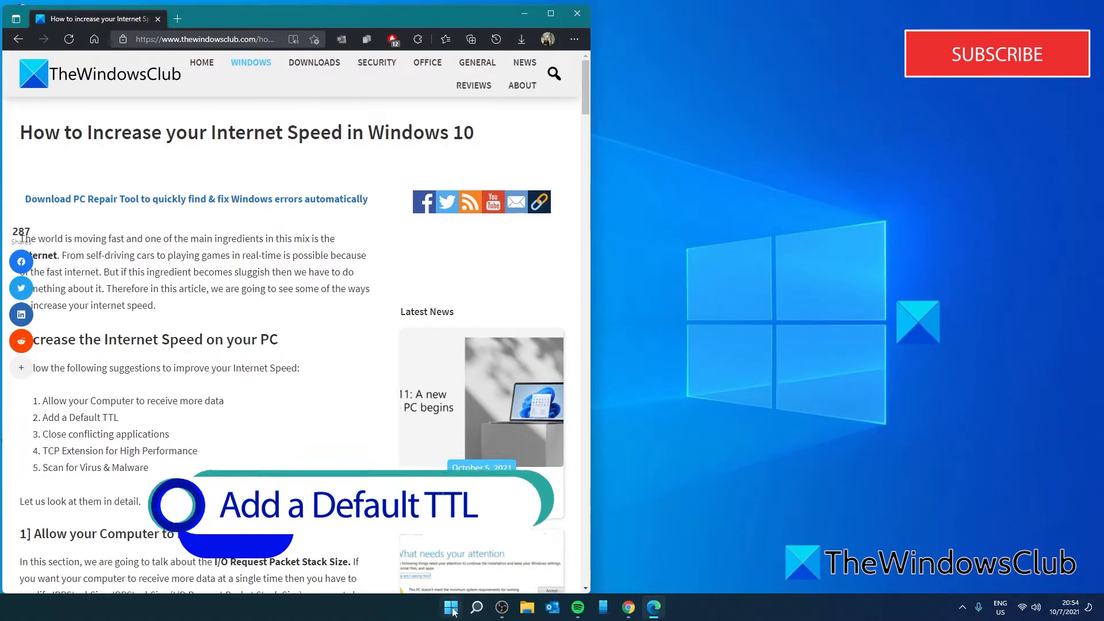
Step: Launch Registry Editor again from the taskbar
left_click(450, 607)
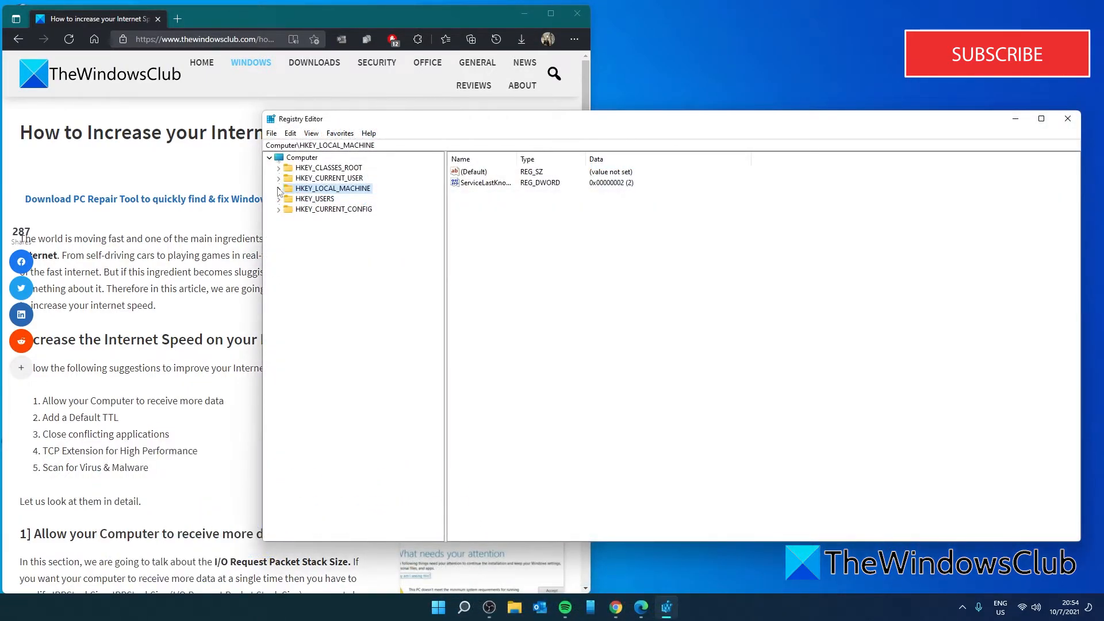
Step: Navigate to HKEY_LOCAL_MACHINE\SYSTEM\CurrentControlSet\Services\Tcpip\Parameters
left_click(283, 187)
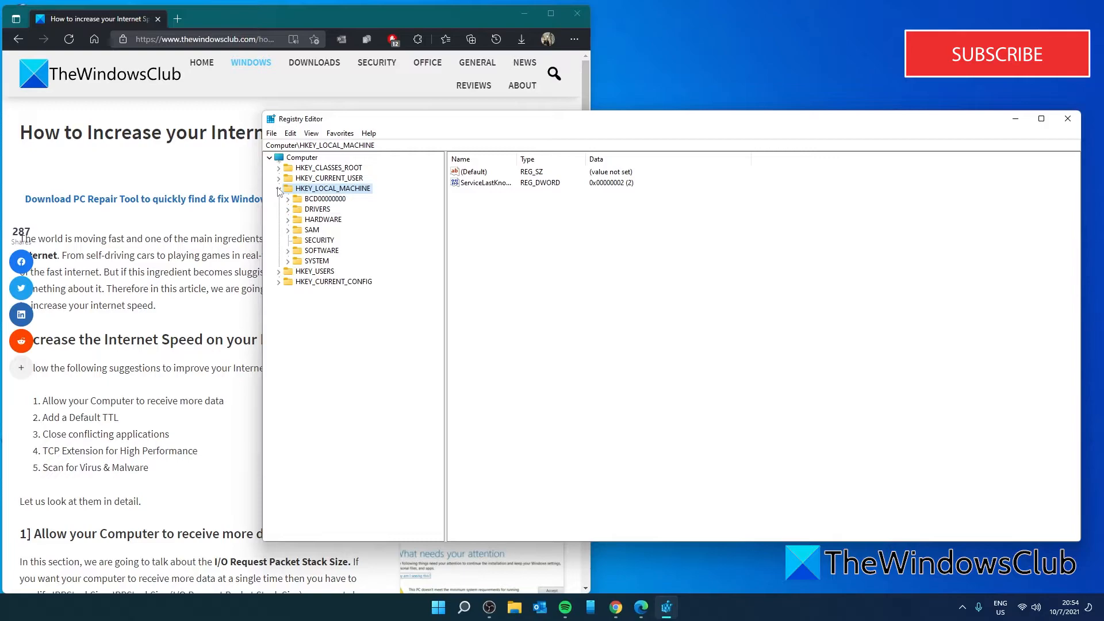
left_click(288, 261)
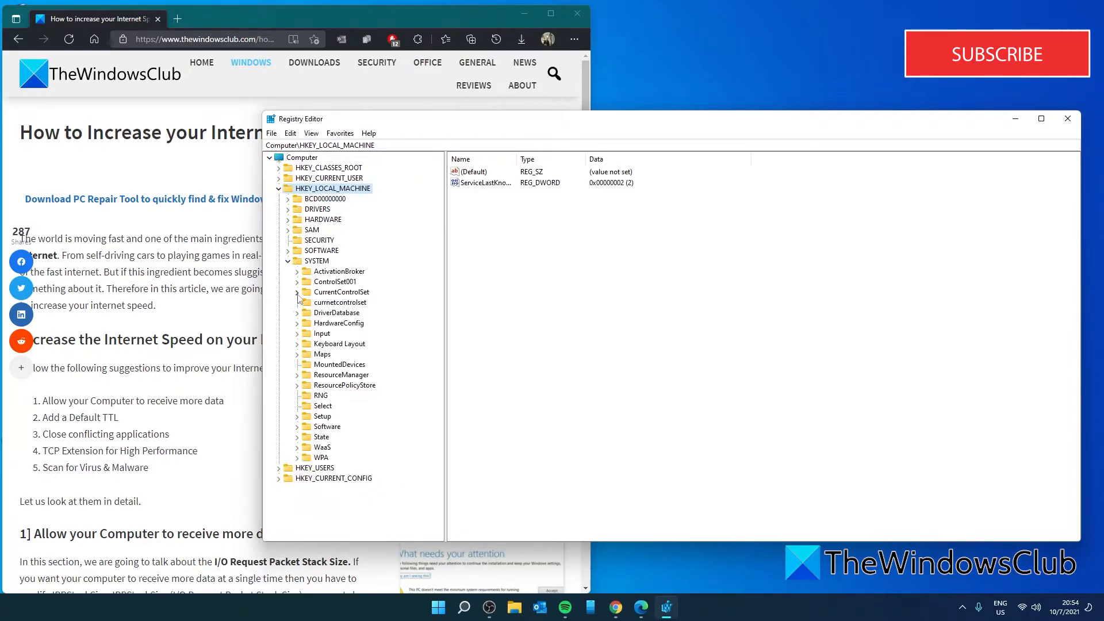
left_click(297, 292)
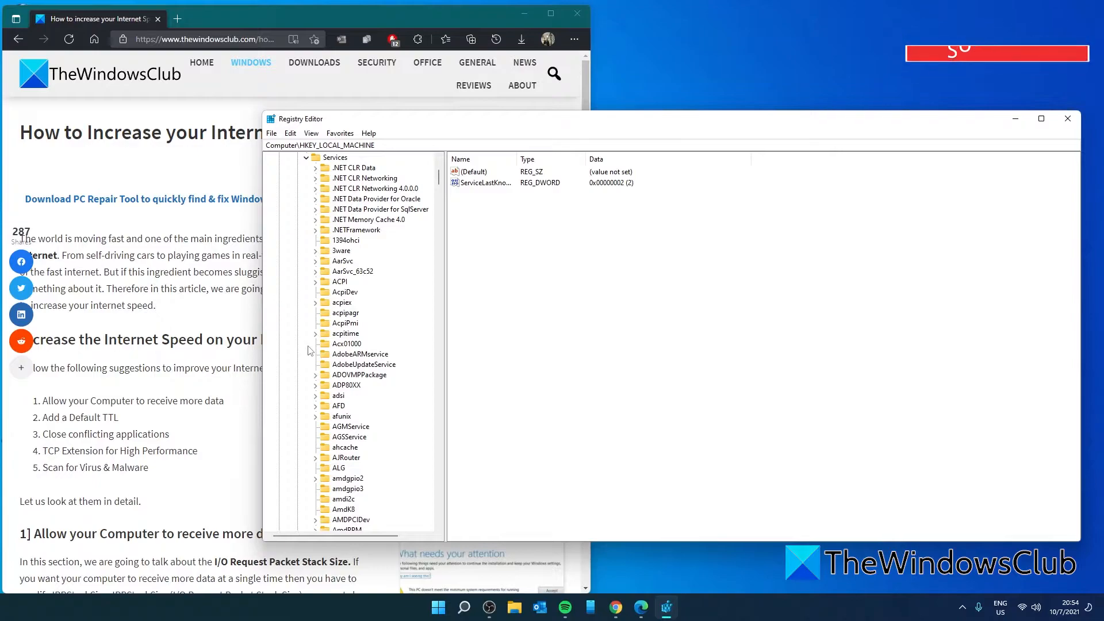
scroll("down", 3)
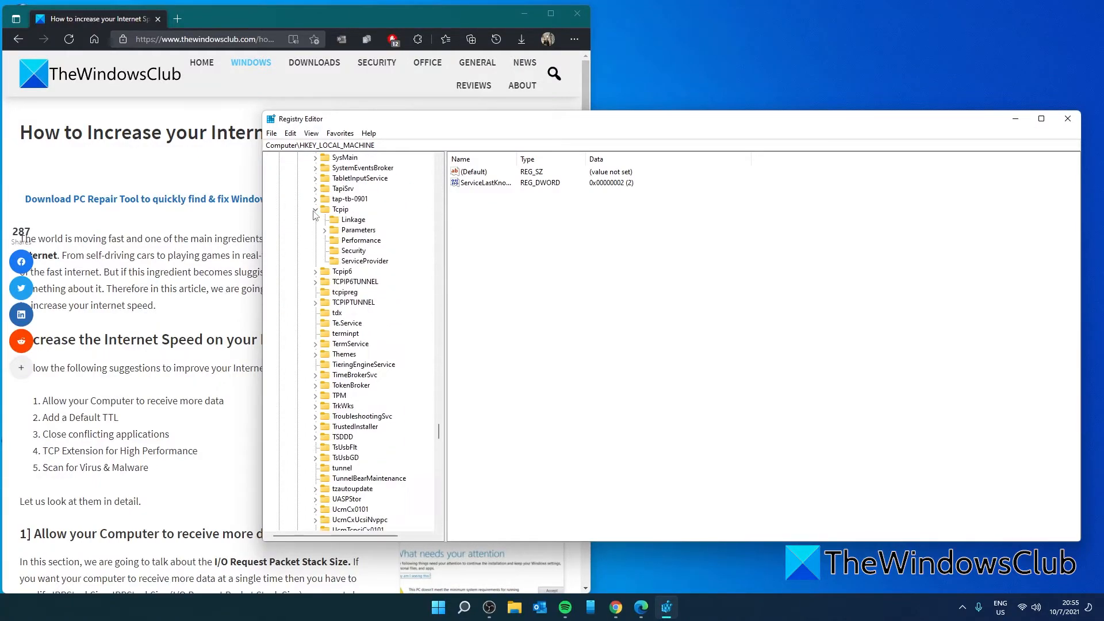
left_click(359, 230)
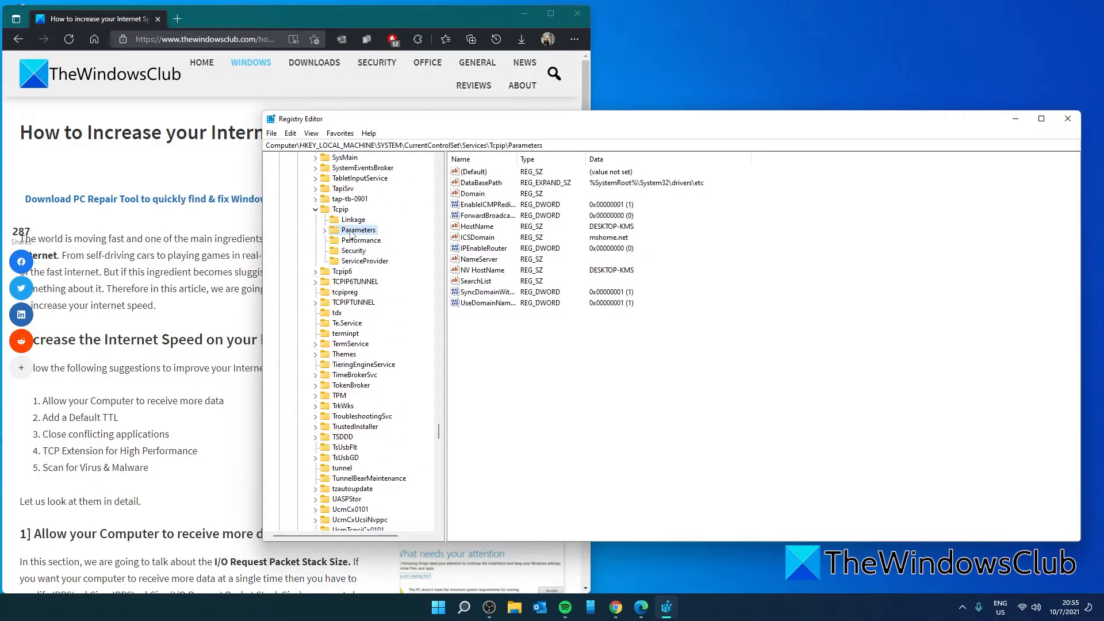
mouse_move(429, 247)
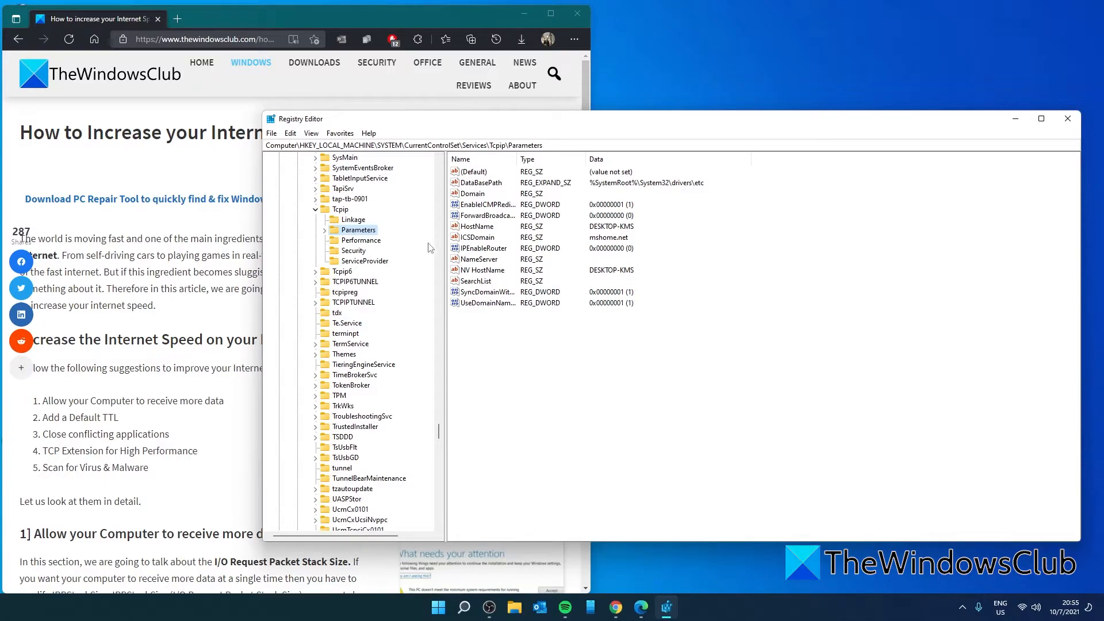
mouse_move(697, 369)
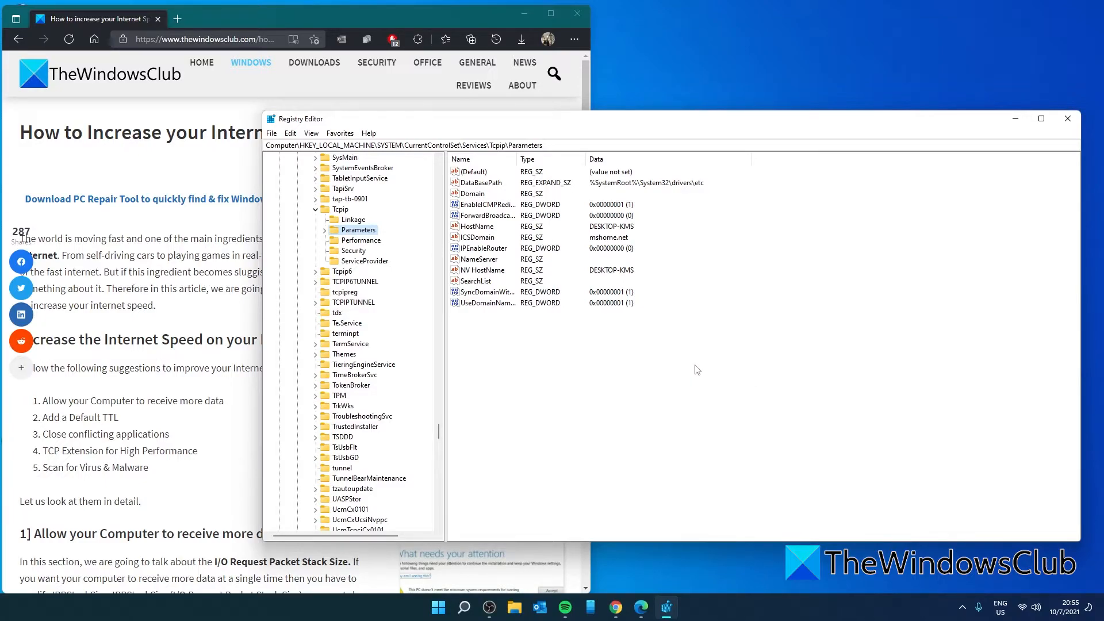
Step: Add a DWORD value DefaultTTL under Tcpip Parameters with data 64 hexadecimal
type("defaultttl")
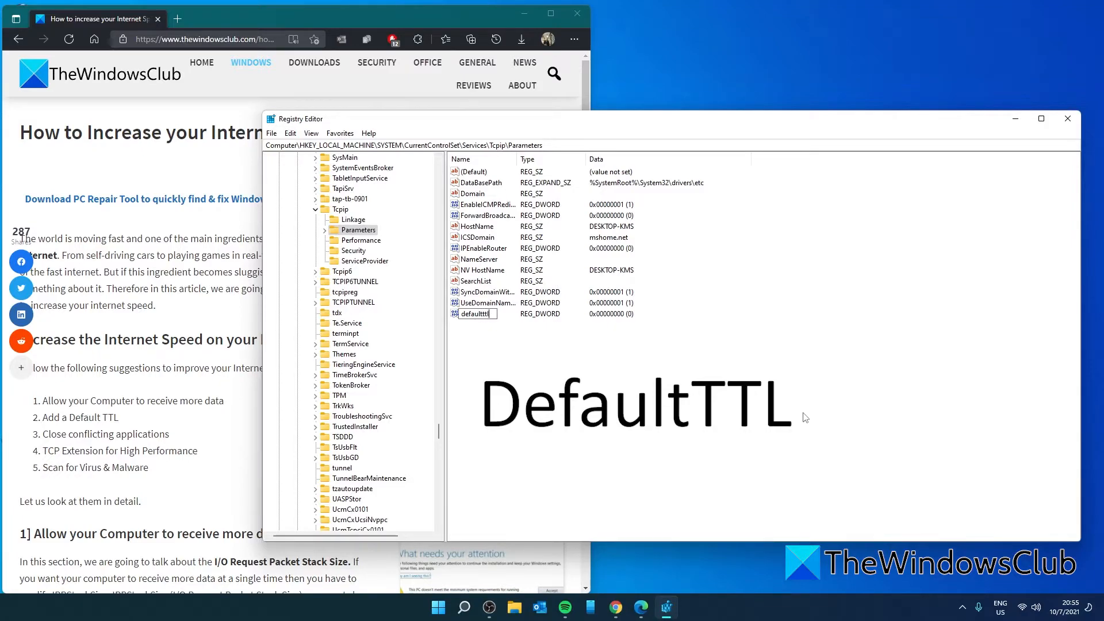
double_click(481, 313)
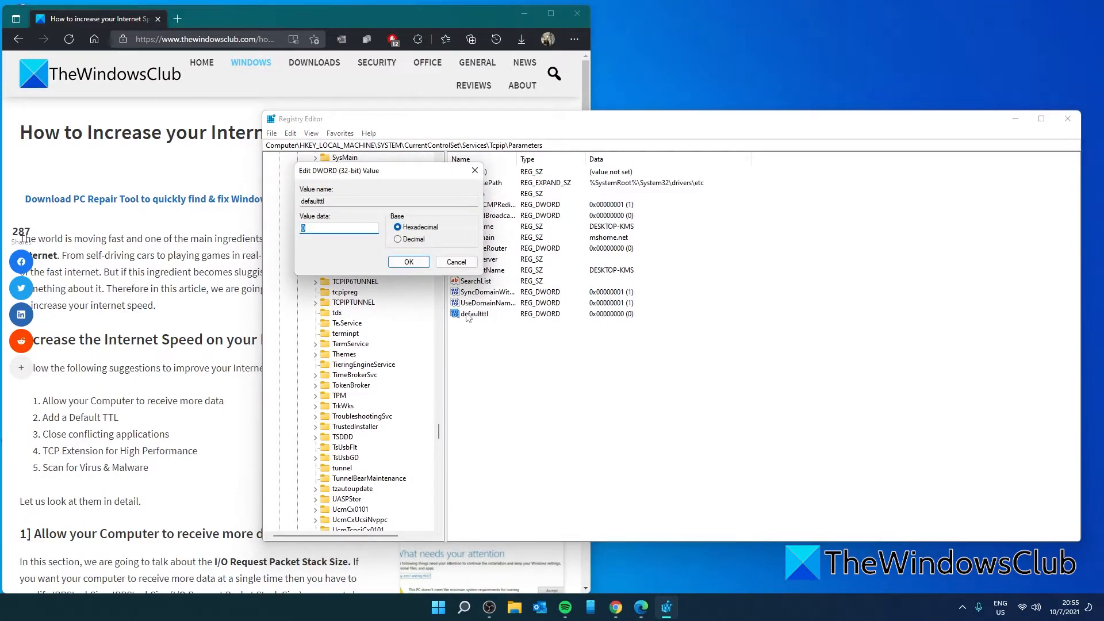
type("64")
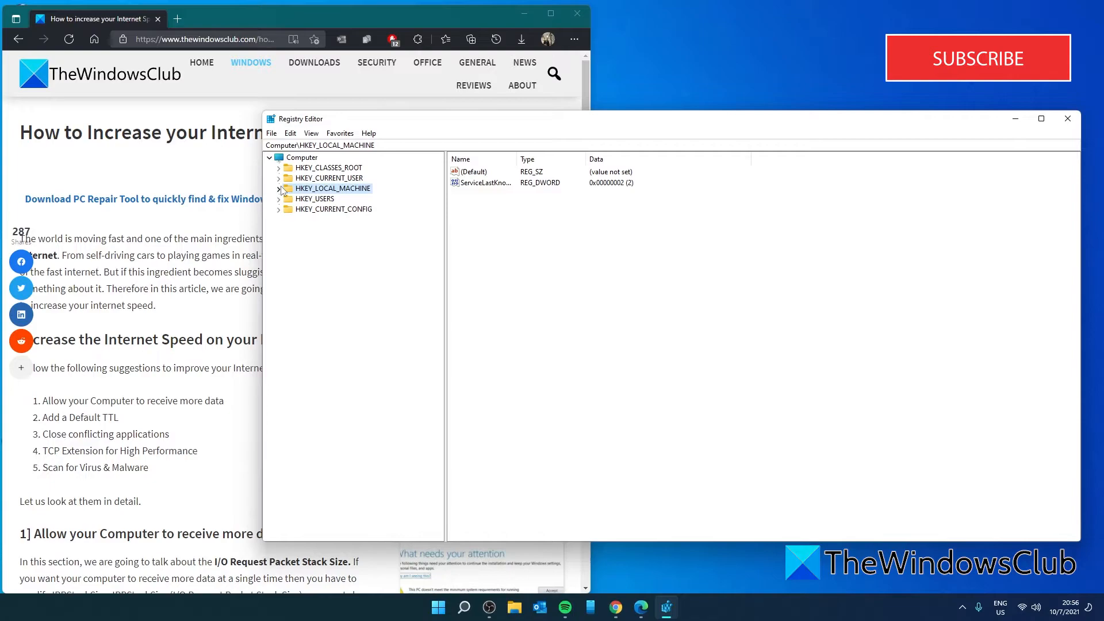
Step: Return to the Tcpip Parameters key, now listing defaultttl as 0x64 (100)
left_click(279, 188)
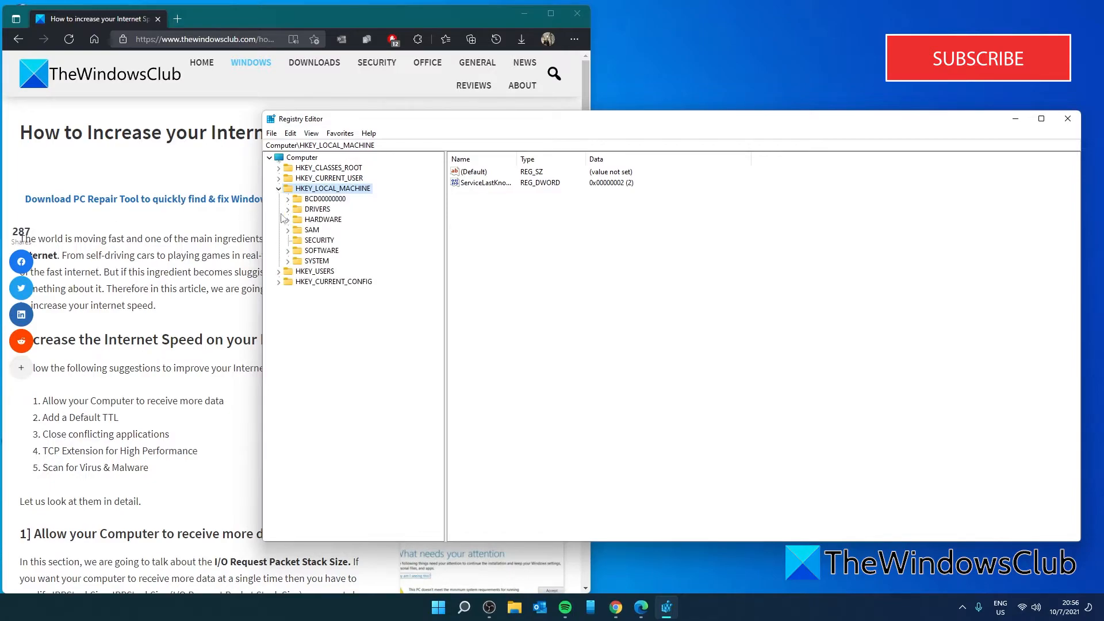
left_click(289, 261)
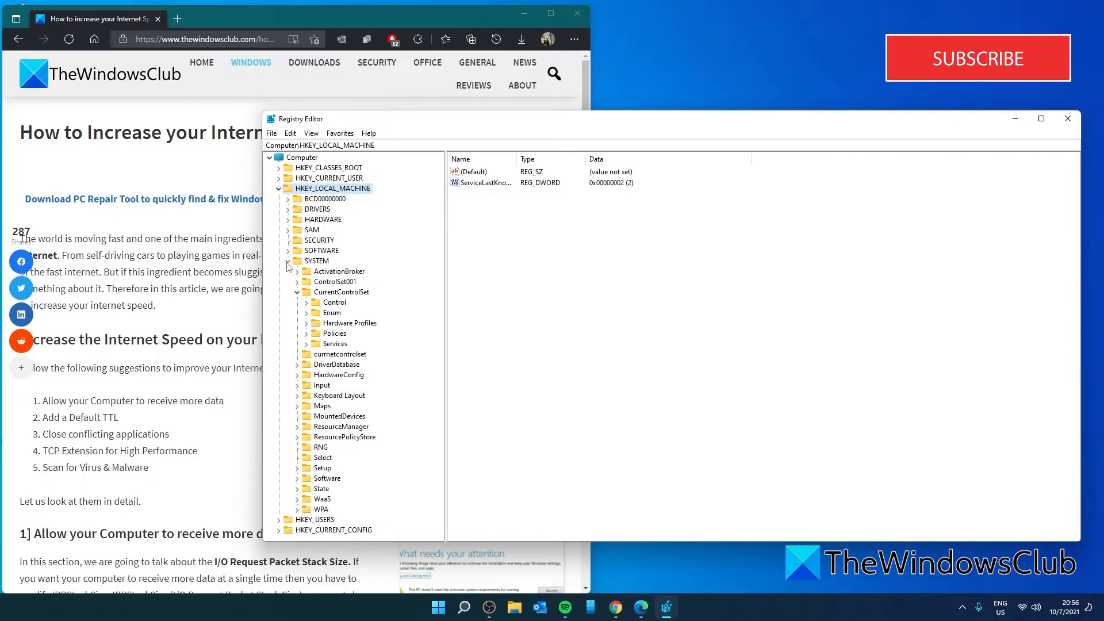
mouse_move(303, 302)
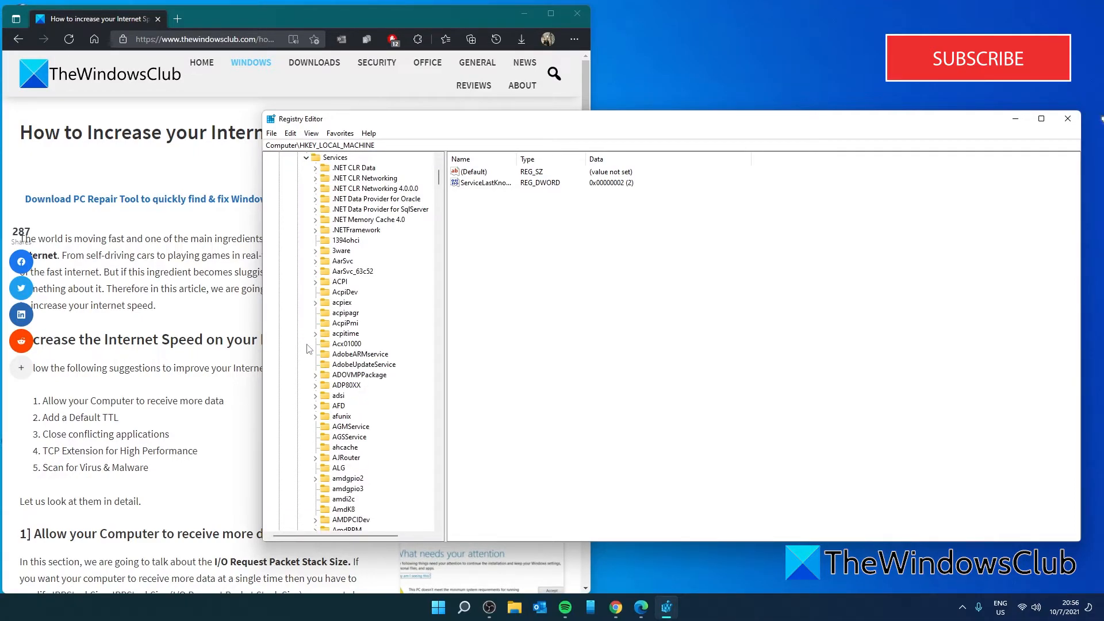
scroll("down", 3)
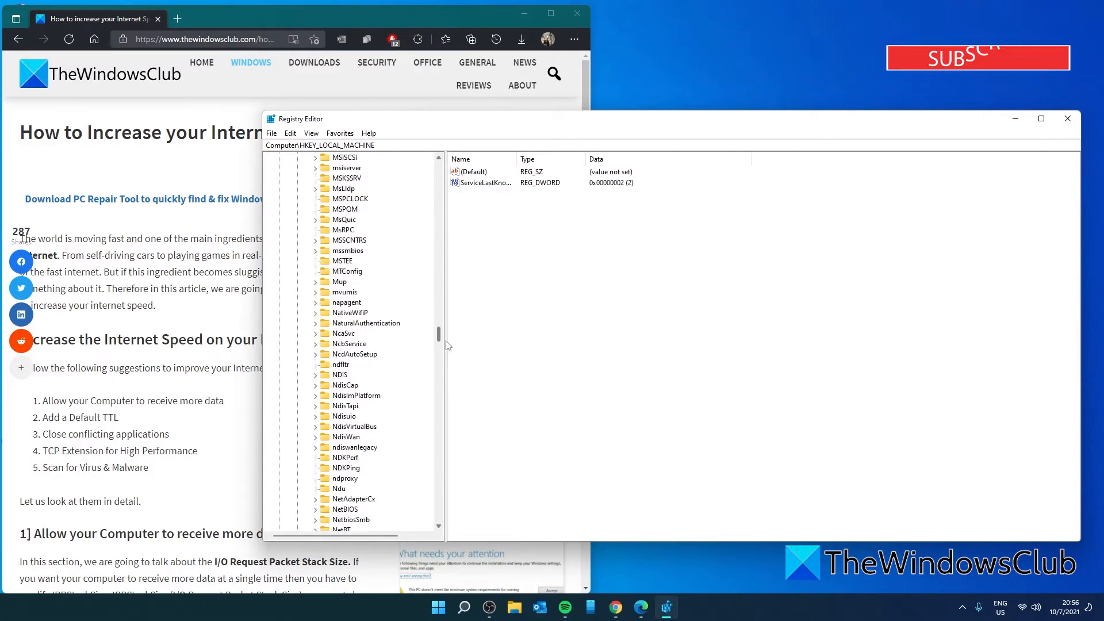
left_click(359, 386)
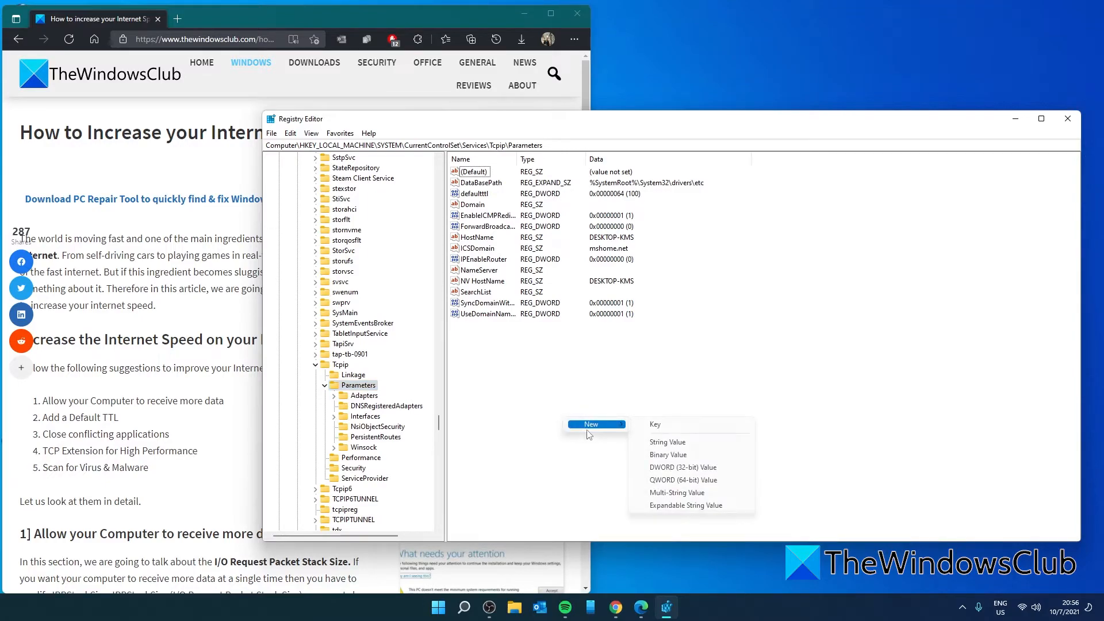
Step: Add a DWORD value Tcp1323Opts under Tcpip Parameters set to 1
left_click(681, 467)
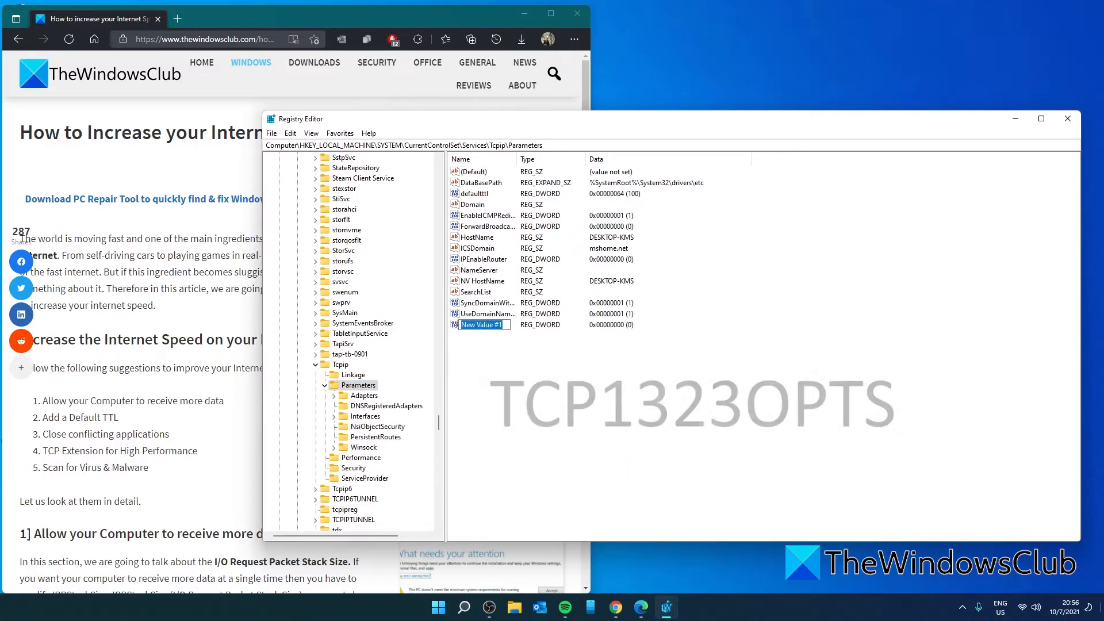
type("tcp")
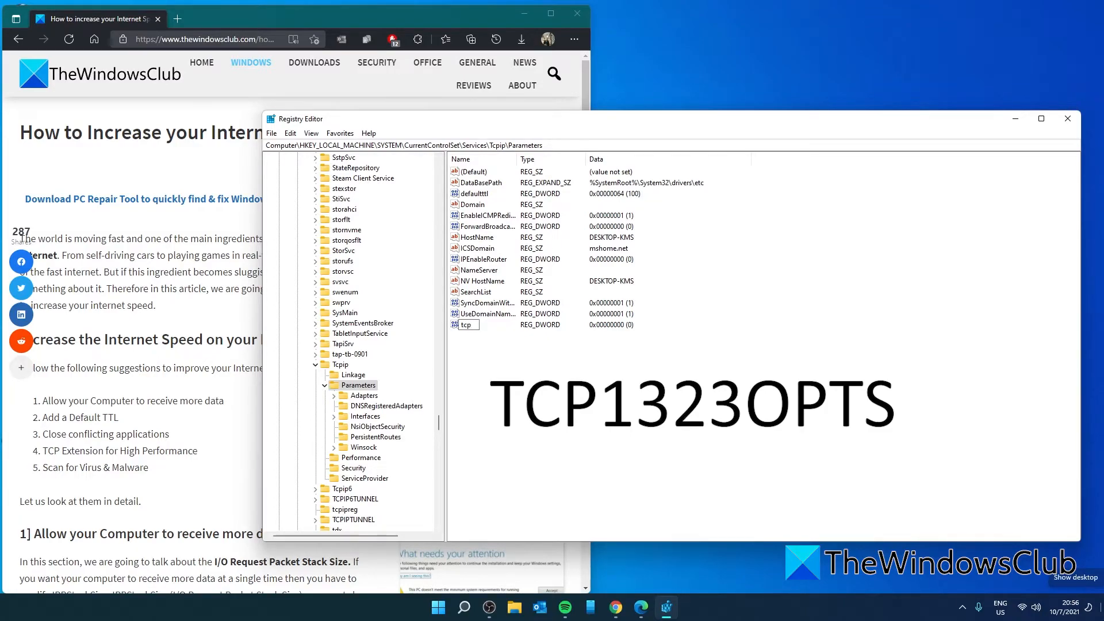
type("1323opts")
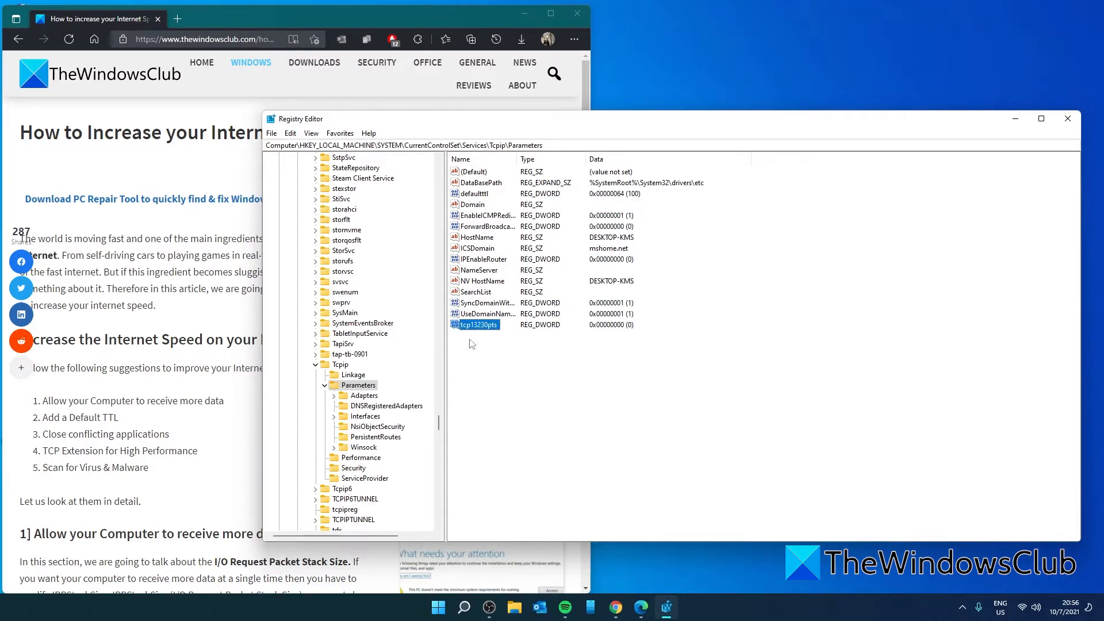
double_click(475, 324)
type("1")
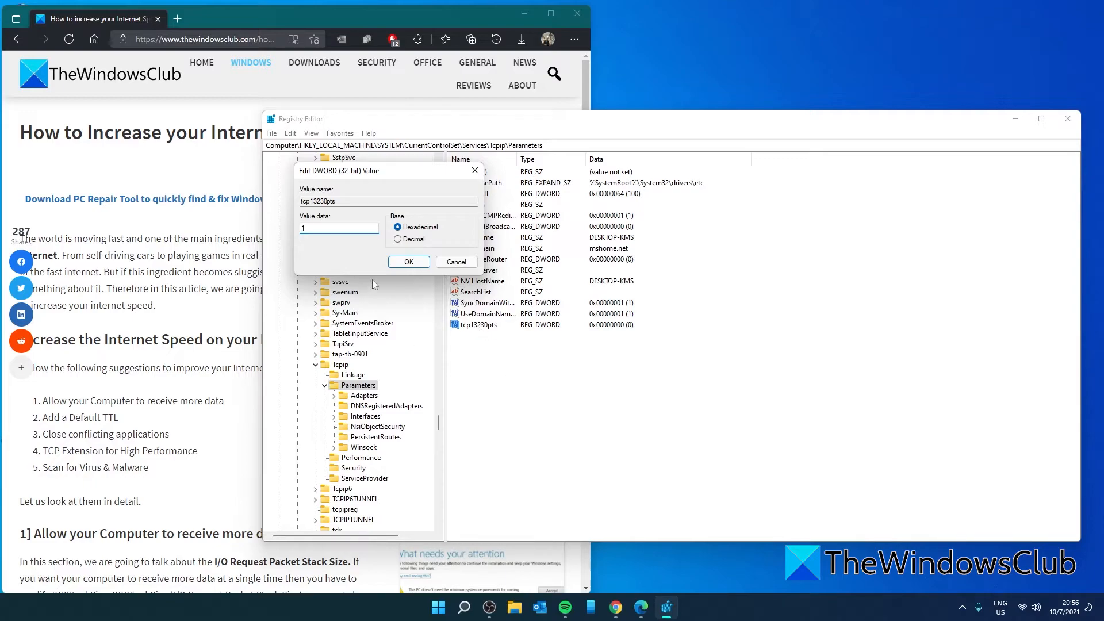
left_click(409, 262)
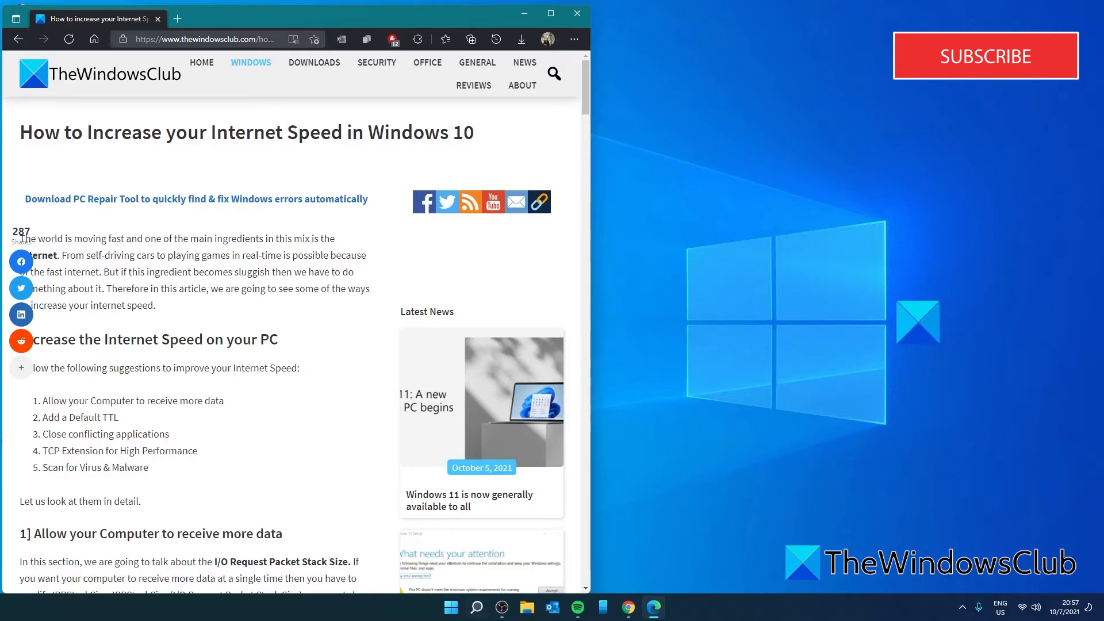
Step: Browse TheWindowsClub YouTube channel's Videos page in Edge
left_click(662, 607)
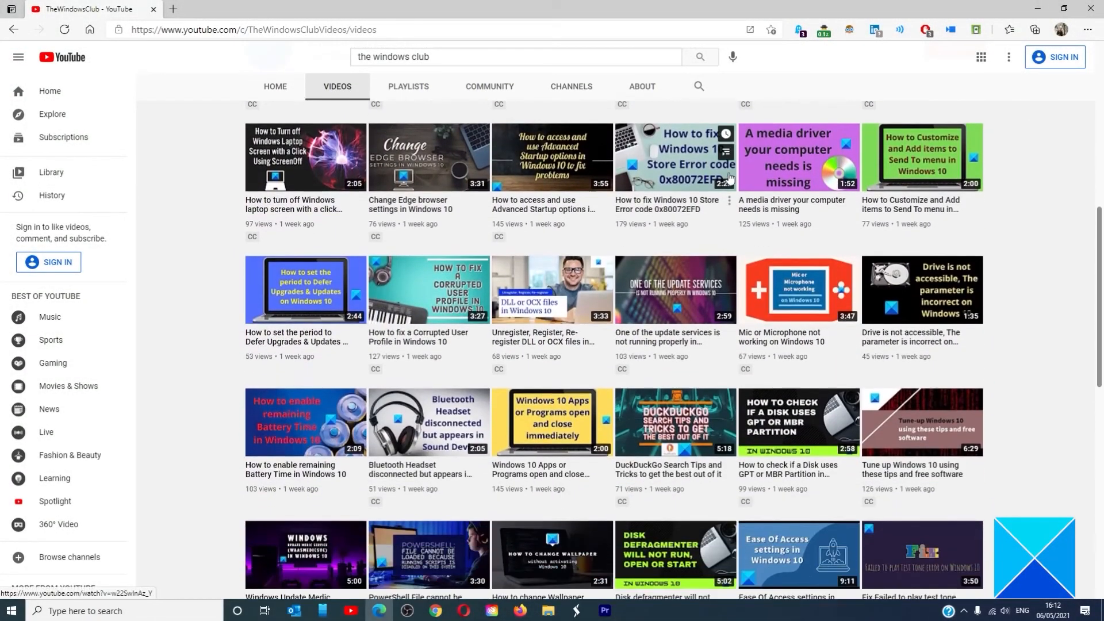
scroll("down", 3)
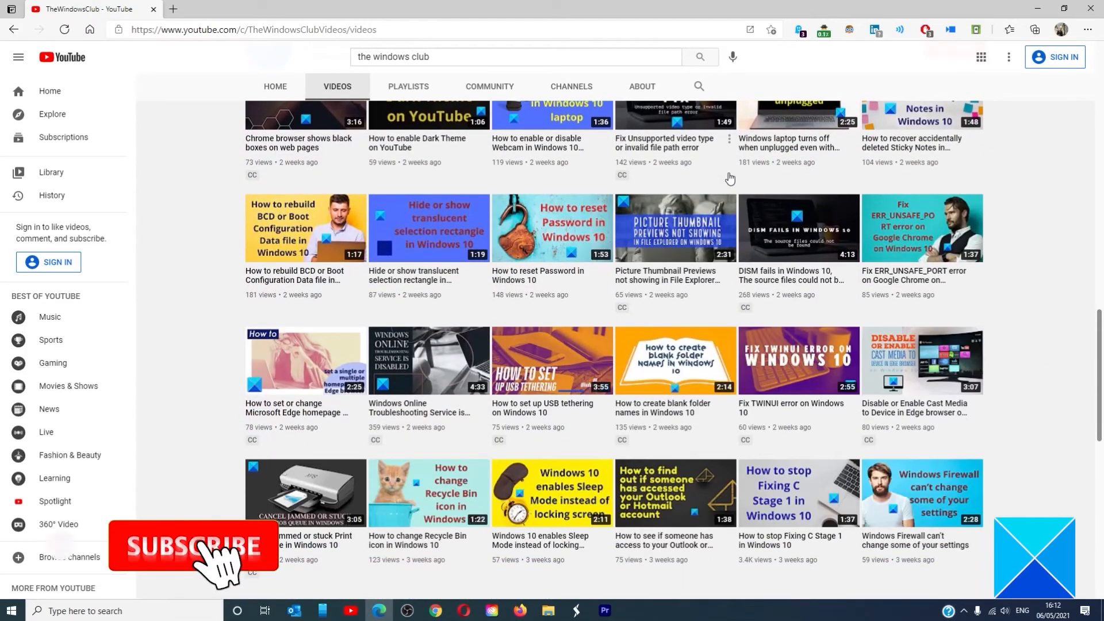